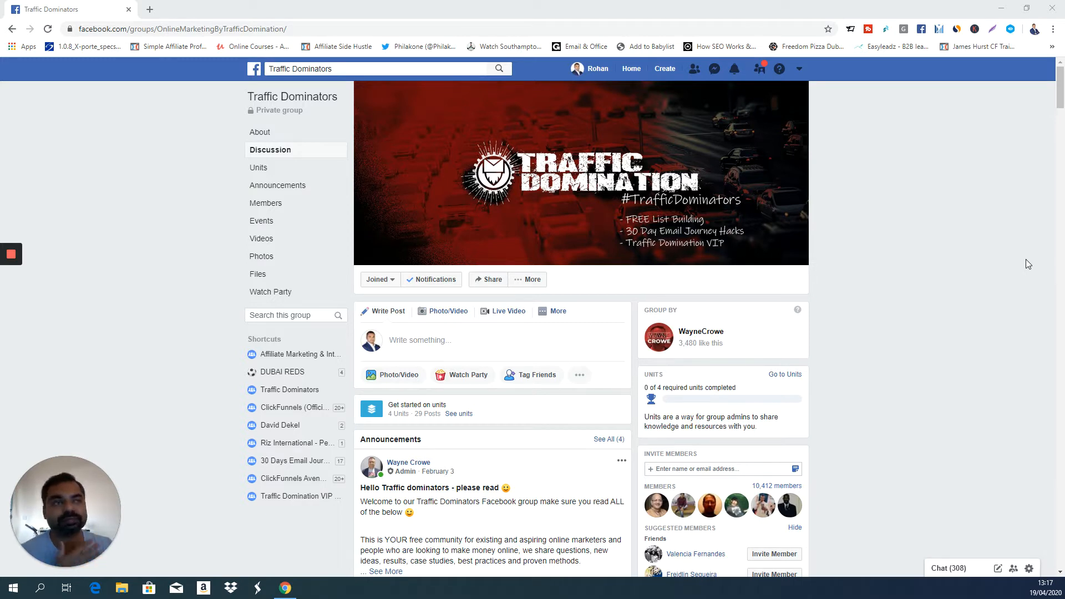
pyautogui.moveTo(291, 96)
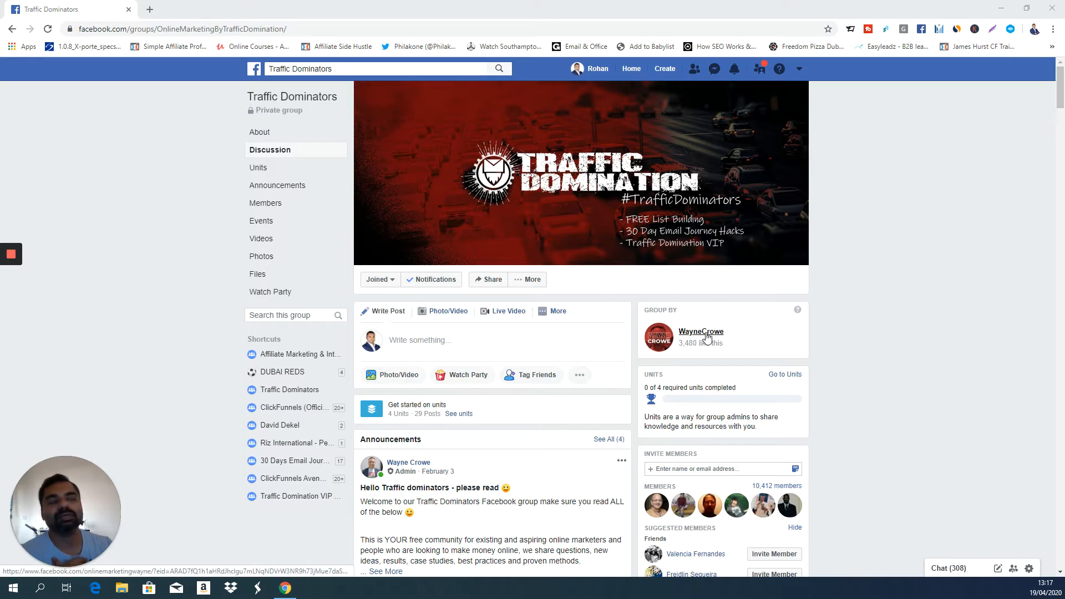
pyautogui.moveTo(884, 334)
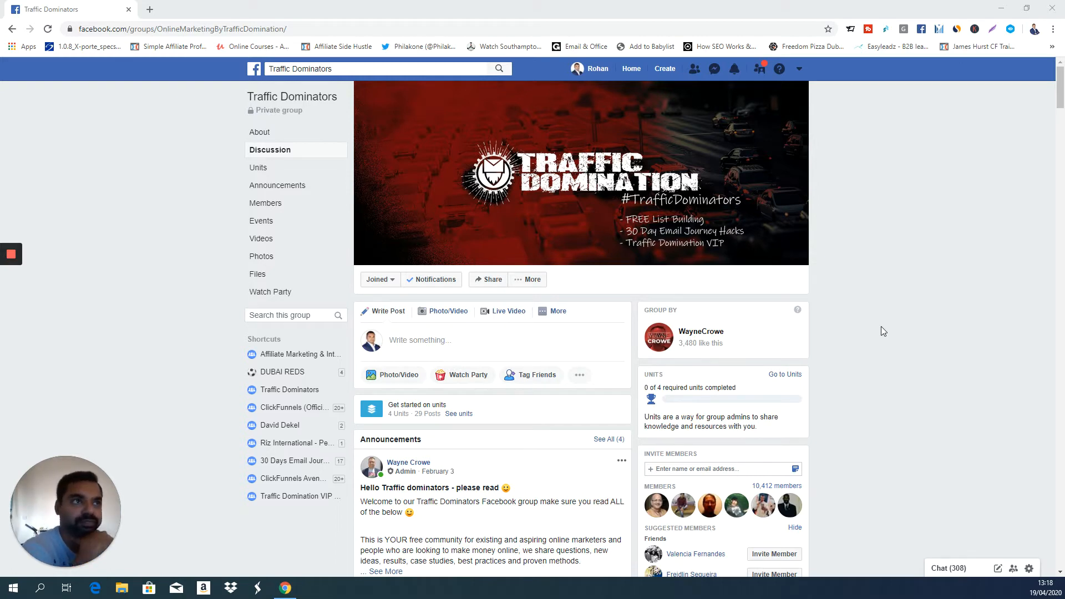
pyautogui.moveTo(877, 331)
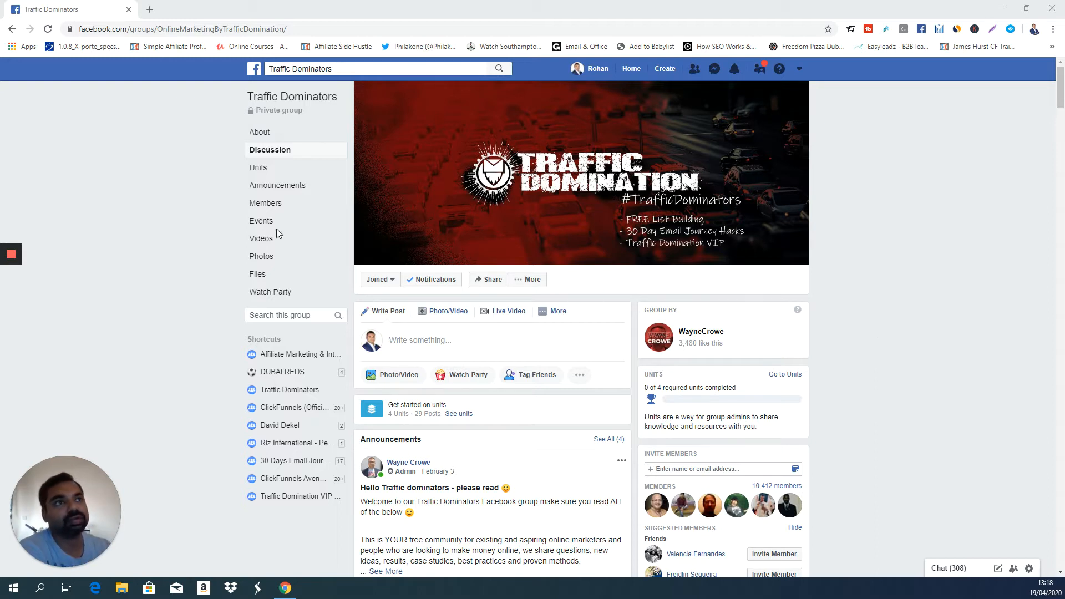
pyautogui.moveTo(214, 229)
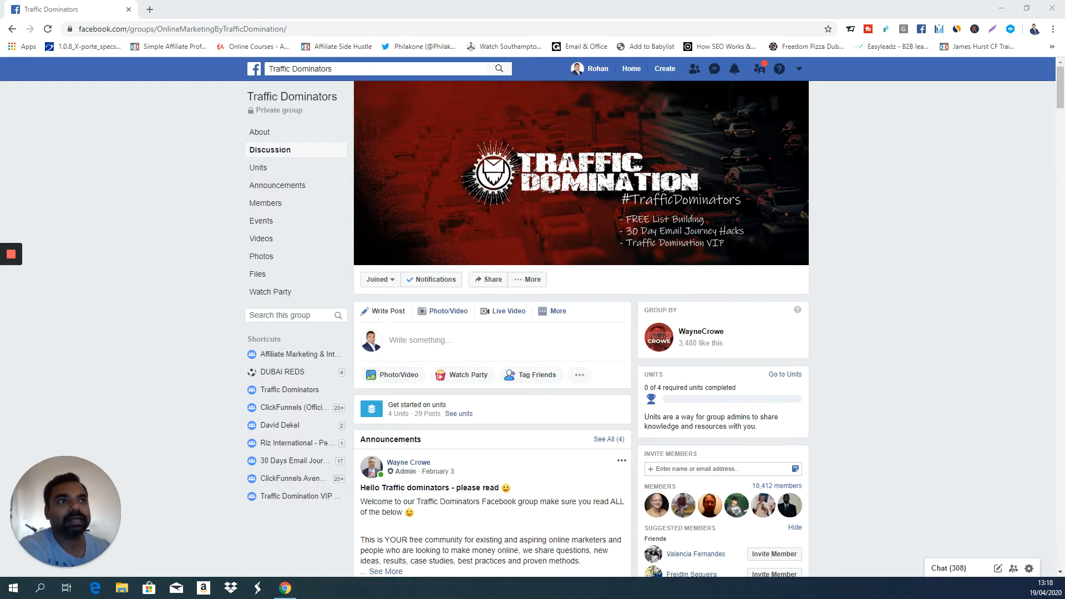
# Show the group's Units list down to Unit 1 Warrior+, Unit 2 OLSP system and Unit 3 Traffic Hacks
pyautogui.click(259, 167)
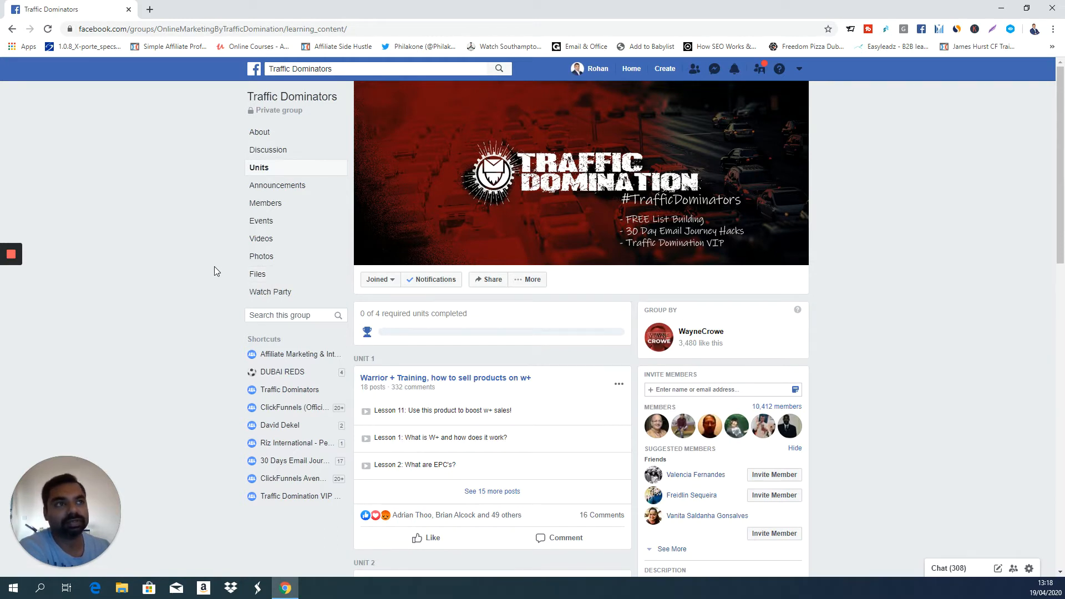
pyautogui.scroll(-3)
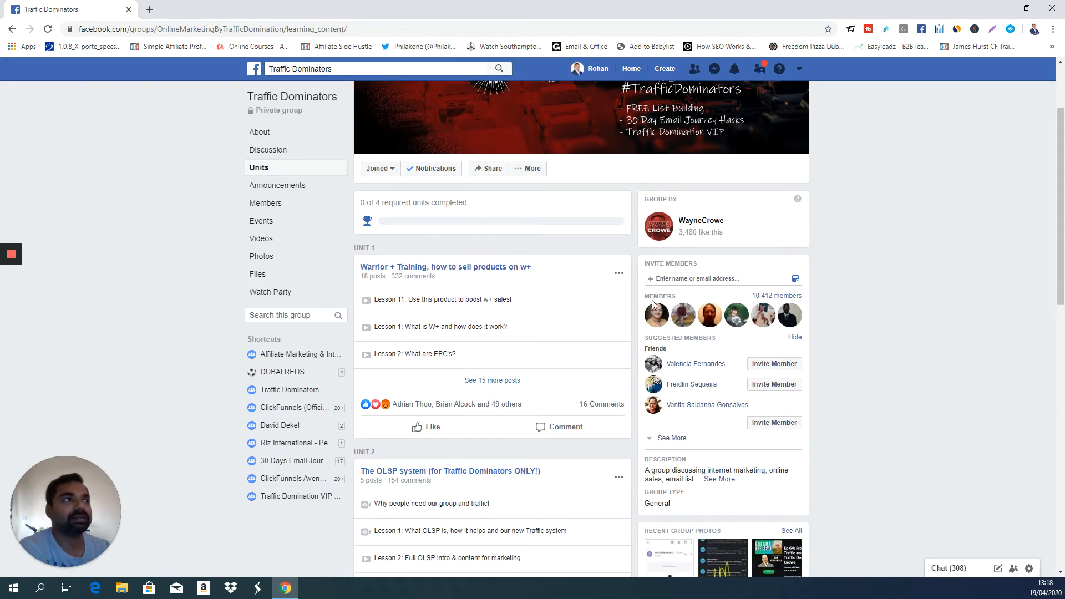
pyautogui.scroll(-3)
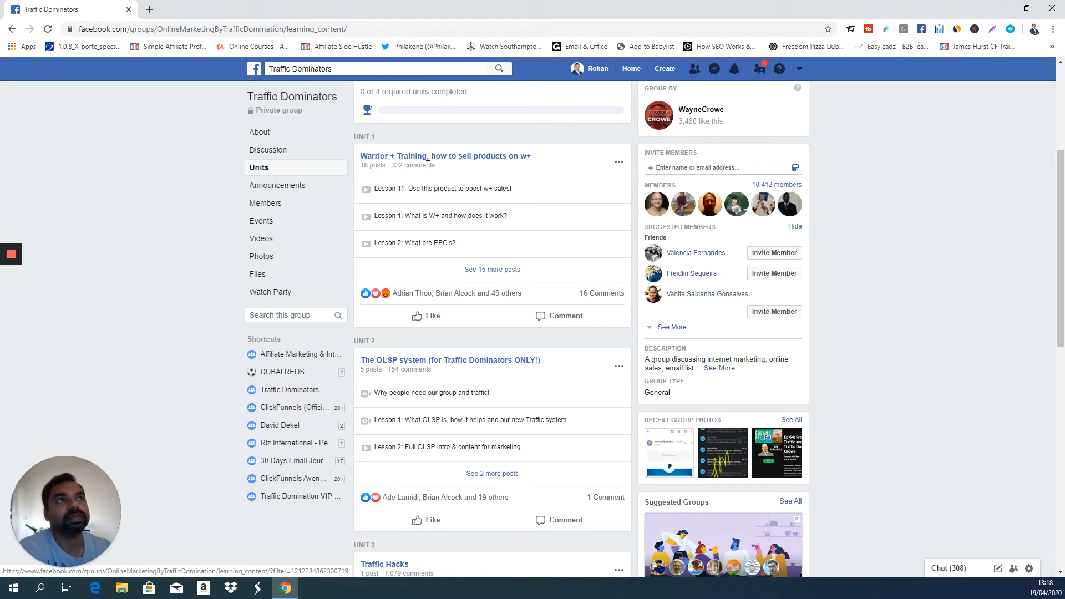
pyautogui.moveTo(446, 156)
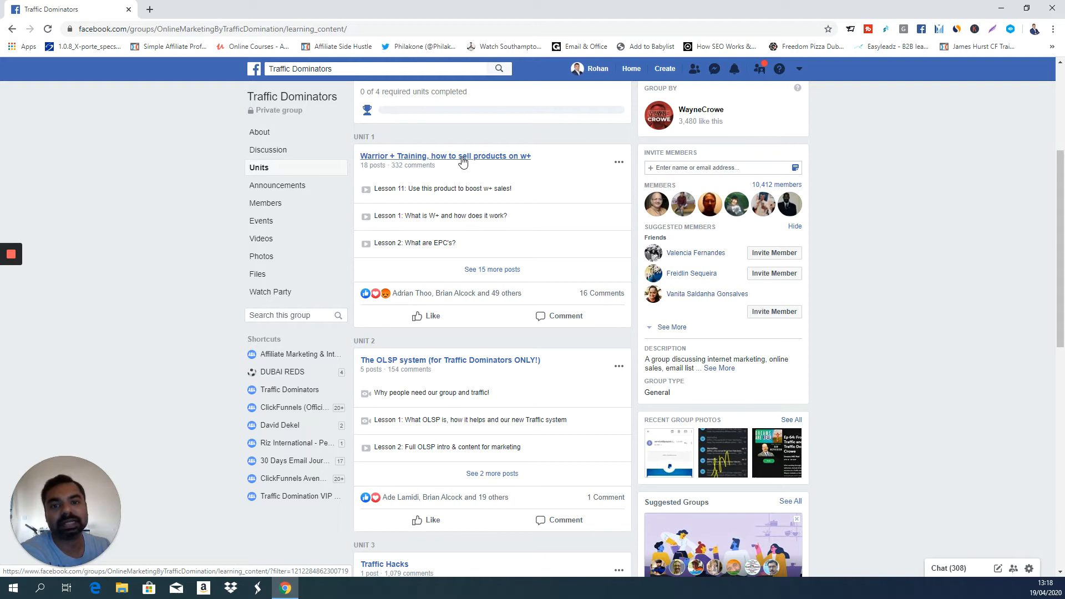
pyautogui.moveTo(486, 176)
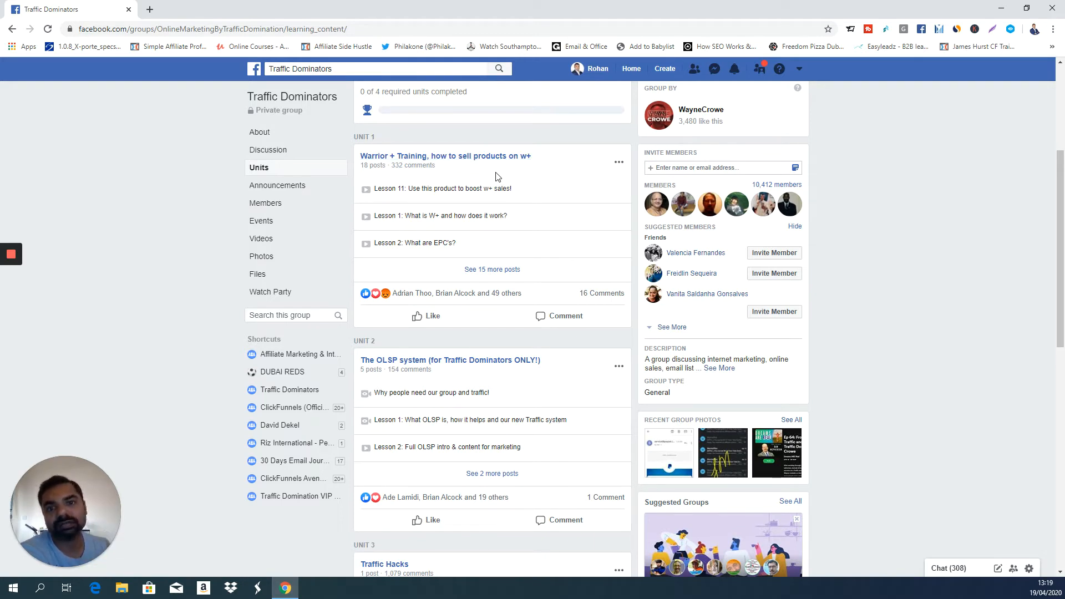
pyautogui.scroll(-3)
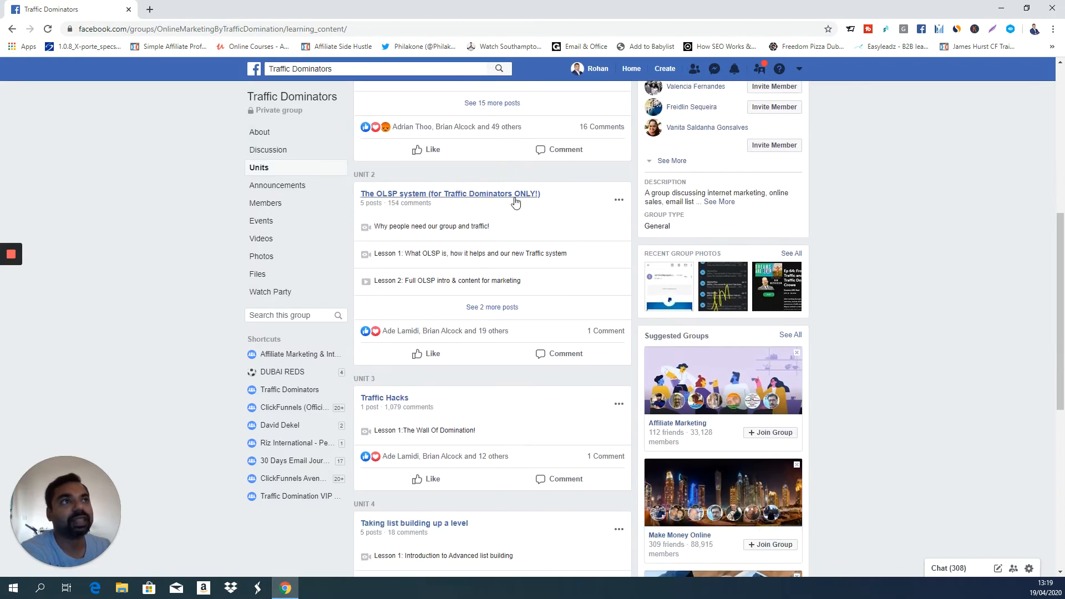
pyautogui.scroll(-3)
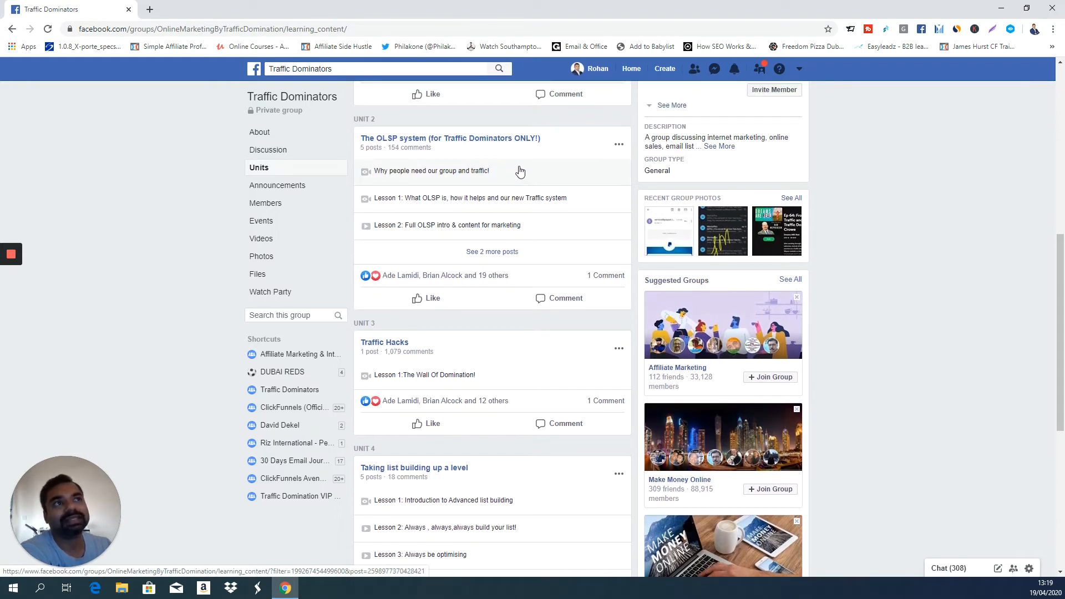
pyautogui.moveTo(513, 178)
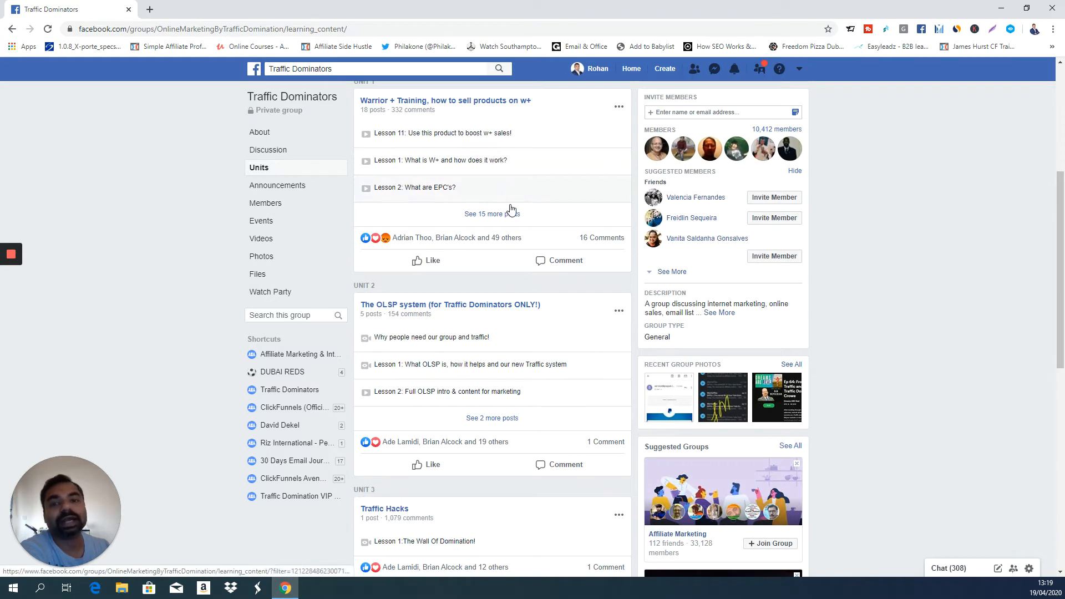
pyautogui.moveTo(566, 260)
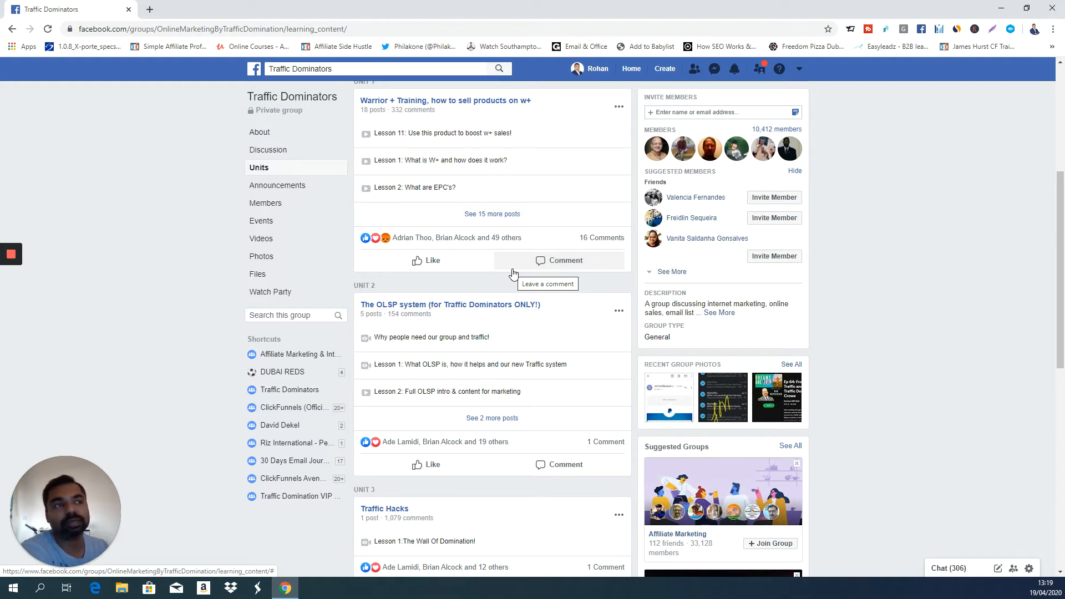
pyautogui.scroll(-3)
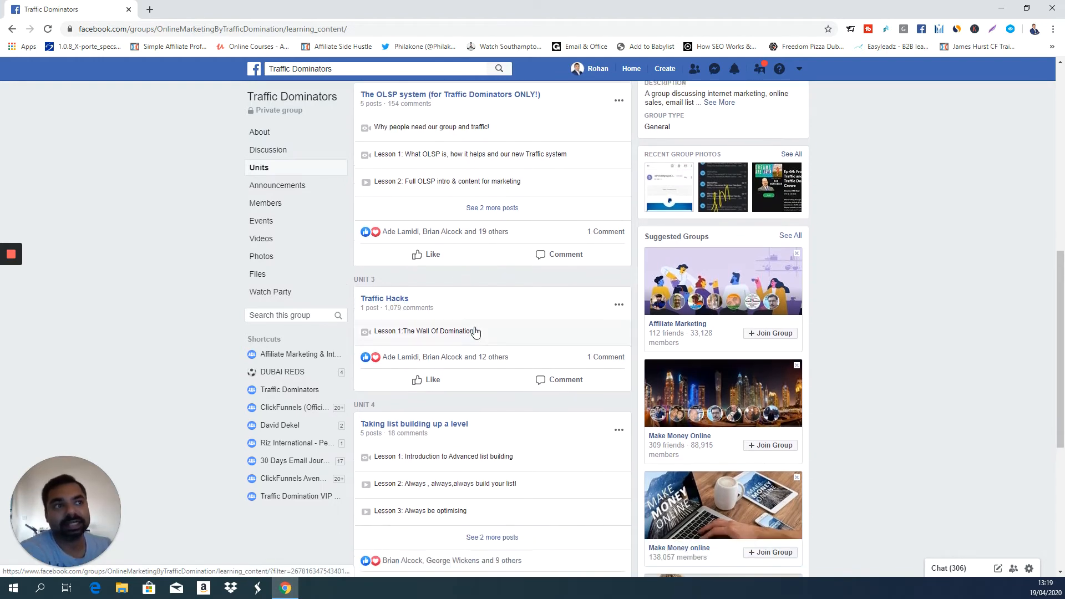
pyautogui.scroll(-3)
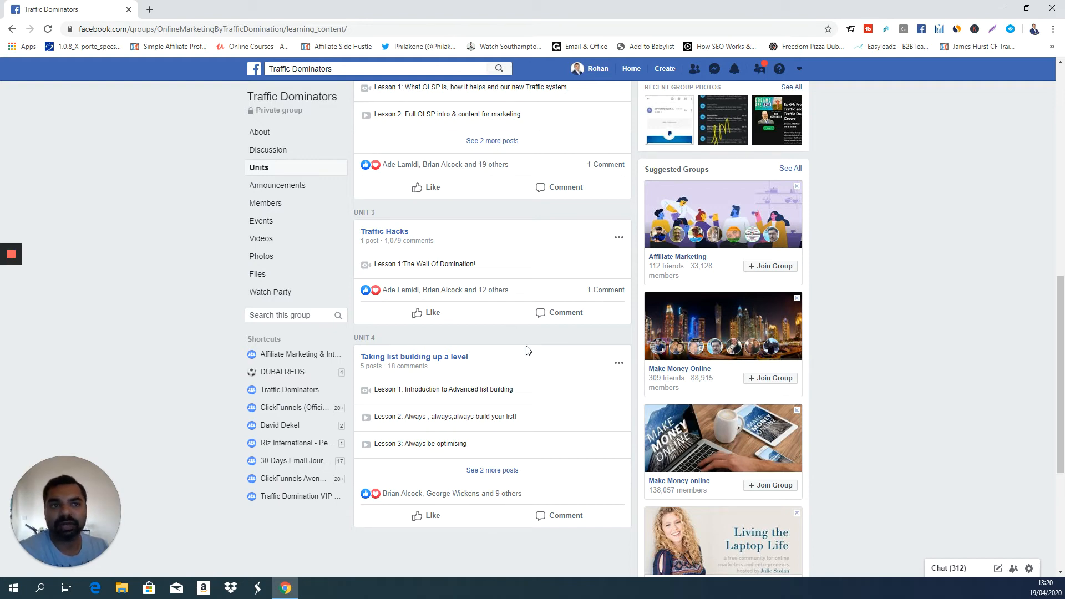
pyautogui.moveTo(427, 243)
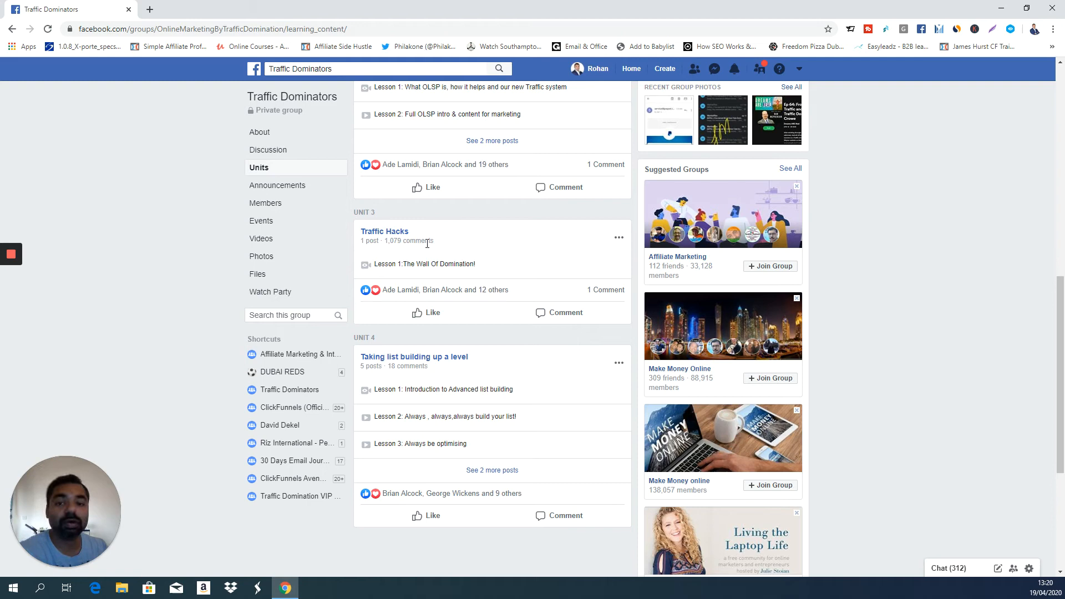
pyautogui.moveTo(428, 244)
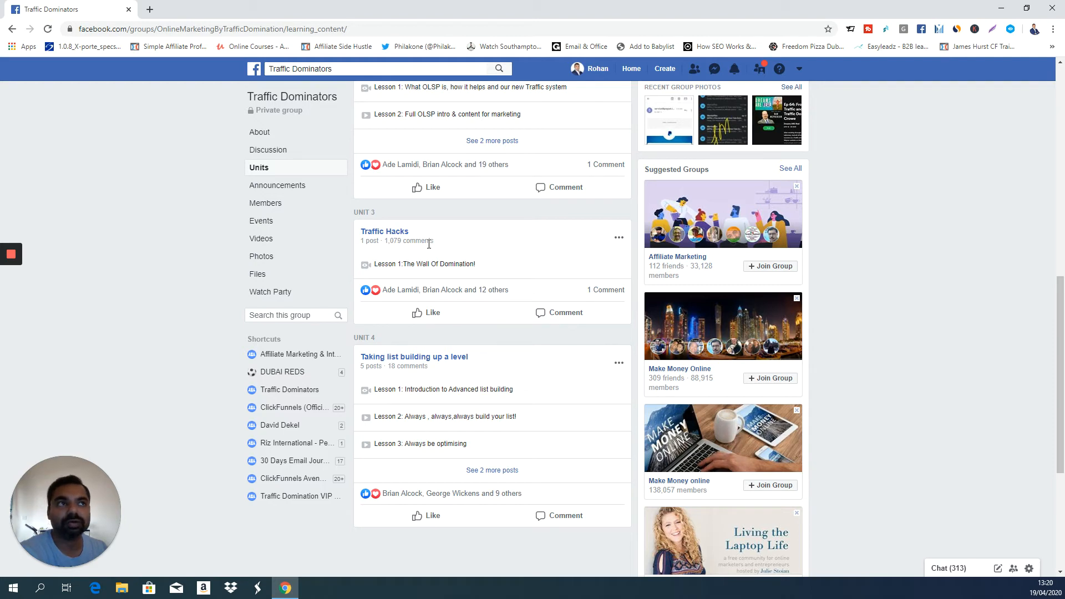
pyautogui.scroll(-3)
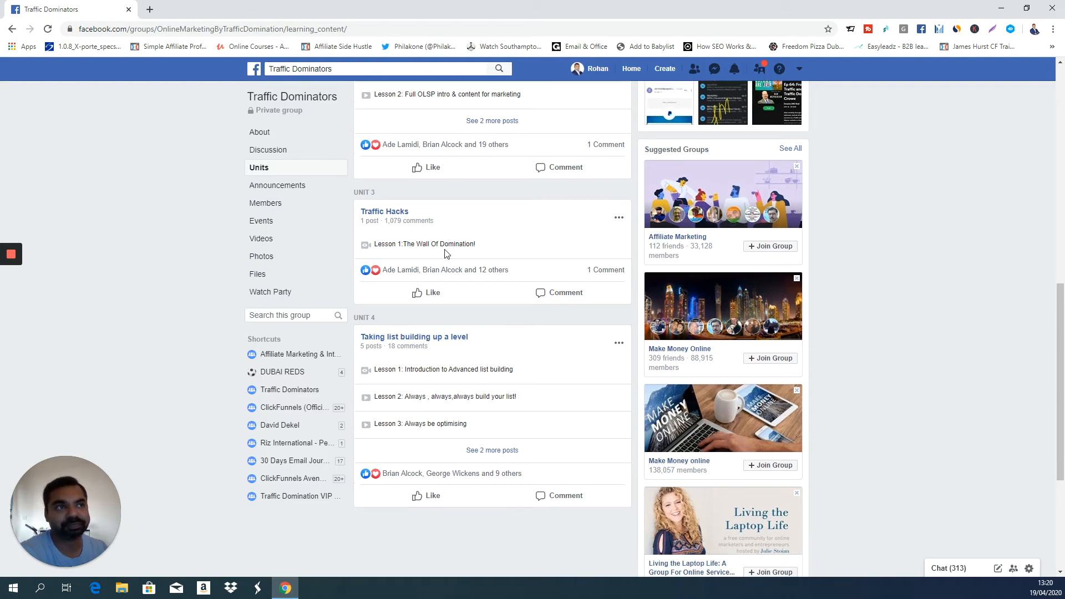
pyautogui.scroll(-3)
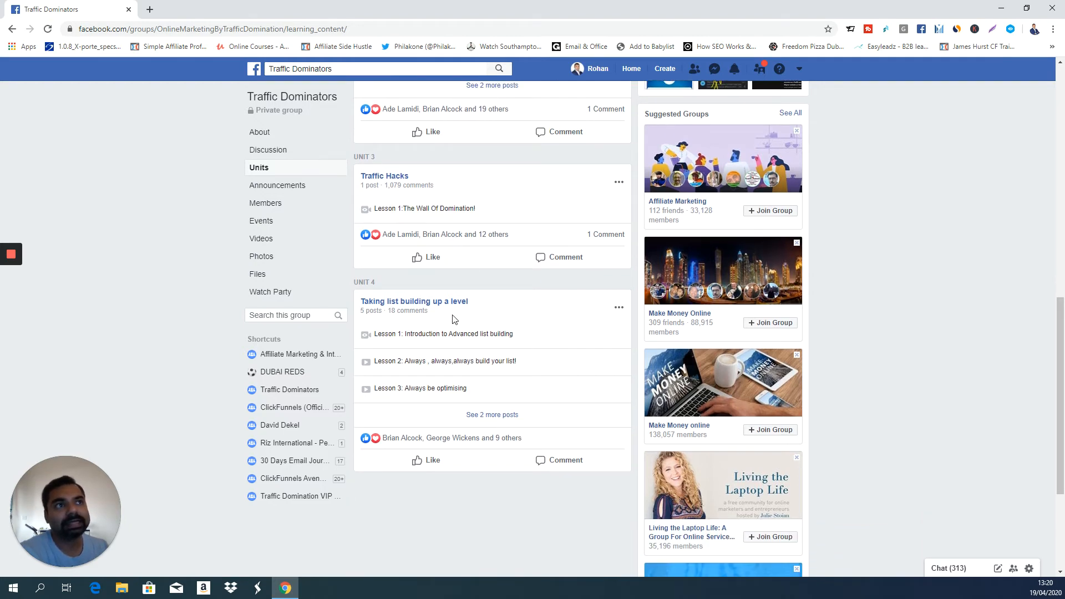
pyautogui.moveTo(401, 305)
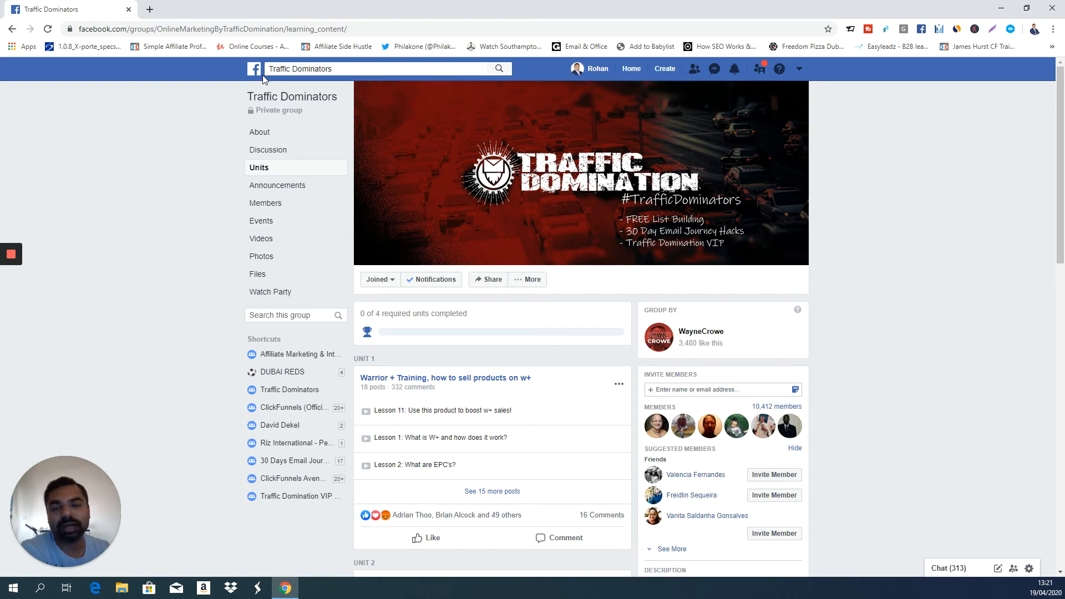
pyautogui.moveTo(422, 147)
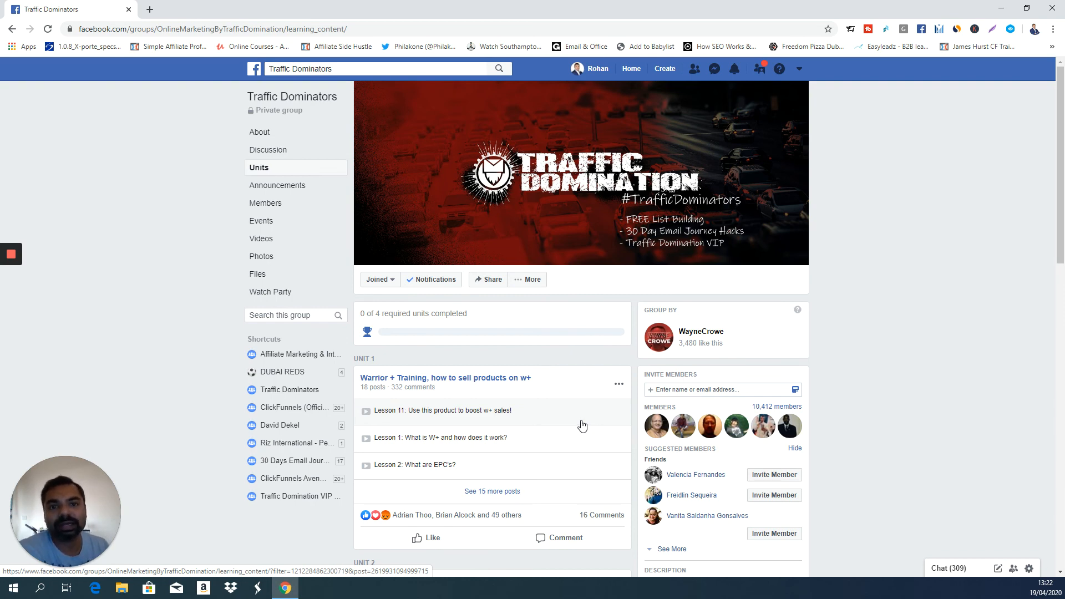
pyautogui.moveTo(555, 427)
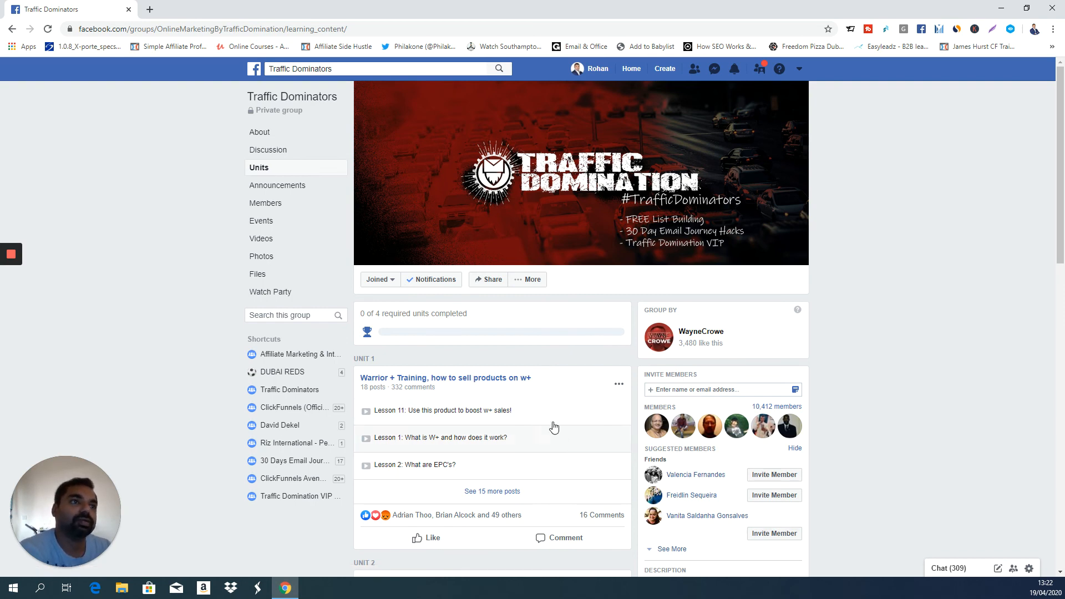
pyautogui.moveTo(548, 413)
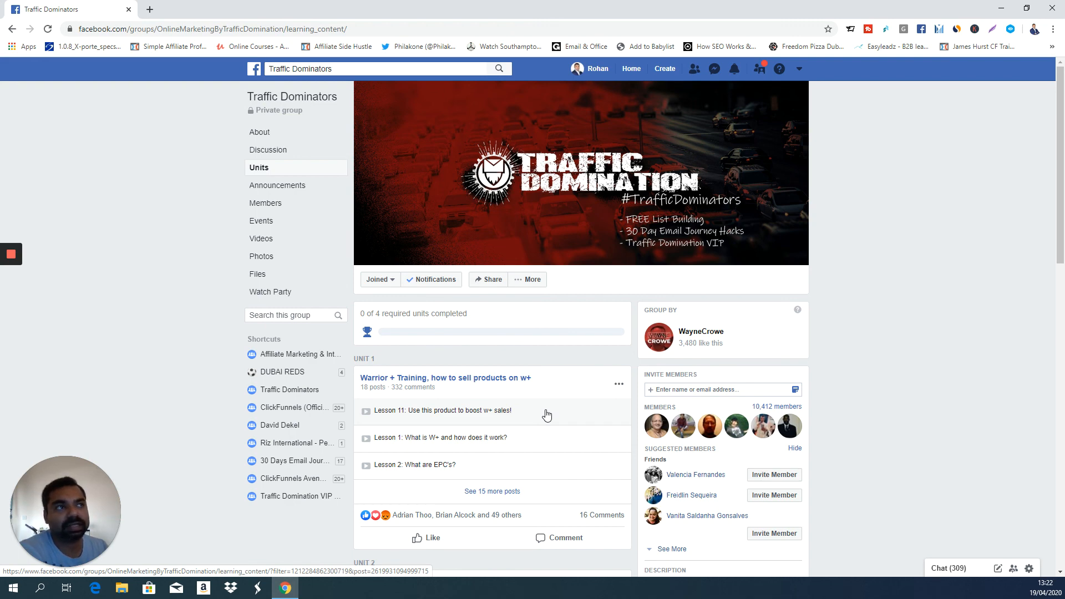
pyautogui.moveTo(569, 417)
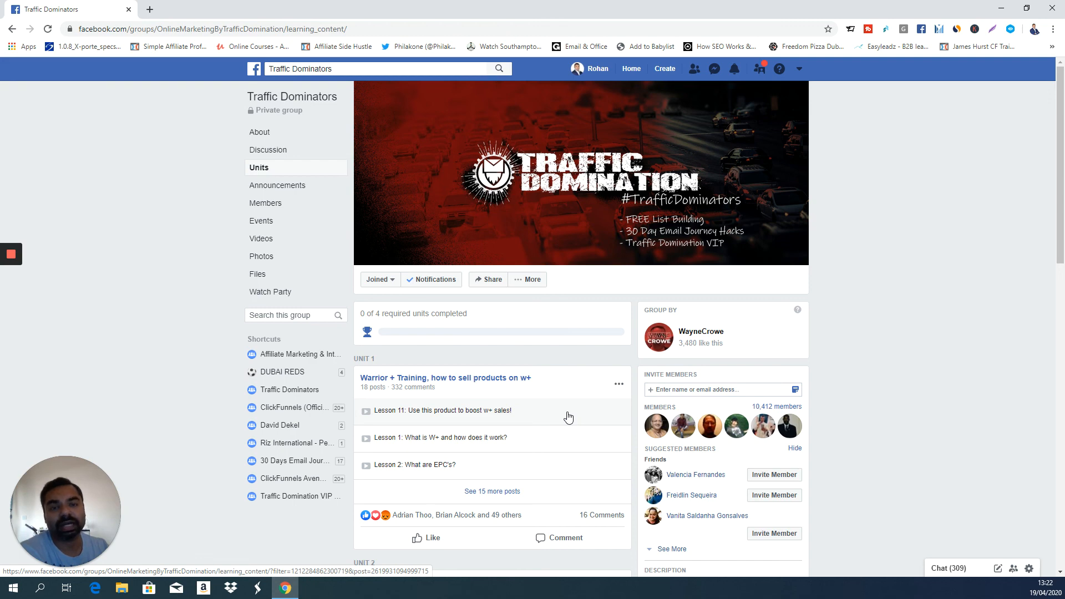
pyautogui.moveTo(579, 401)
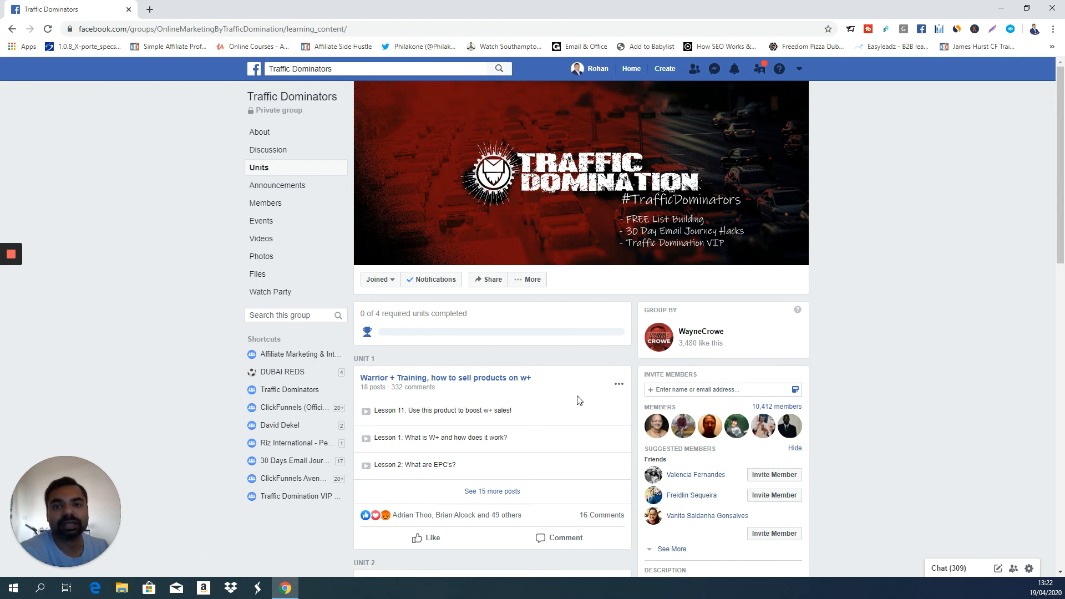